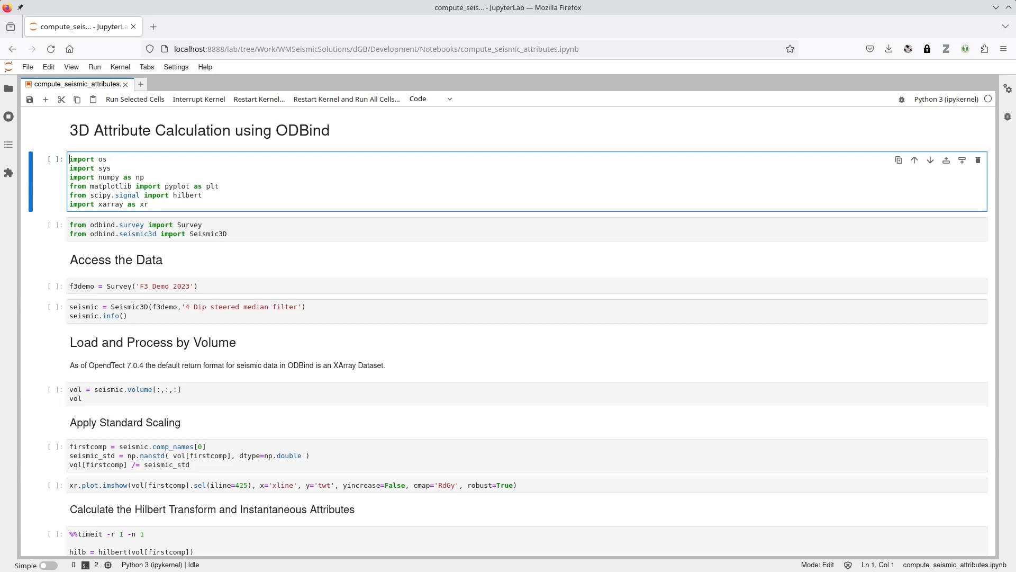
Step: Run the import cell with Shift+Enter to start loading the F3_Demo_2023 survey
key(Shift+Enter)
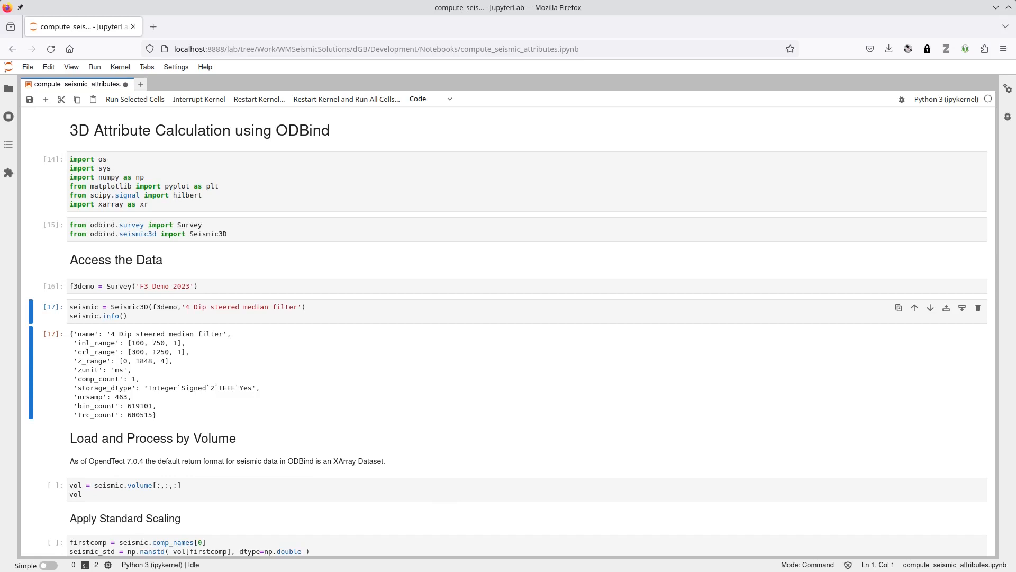
Step: Place the cursor in the Hilbert transform cell after the volume loading and scaling cells
click(127, 489)
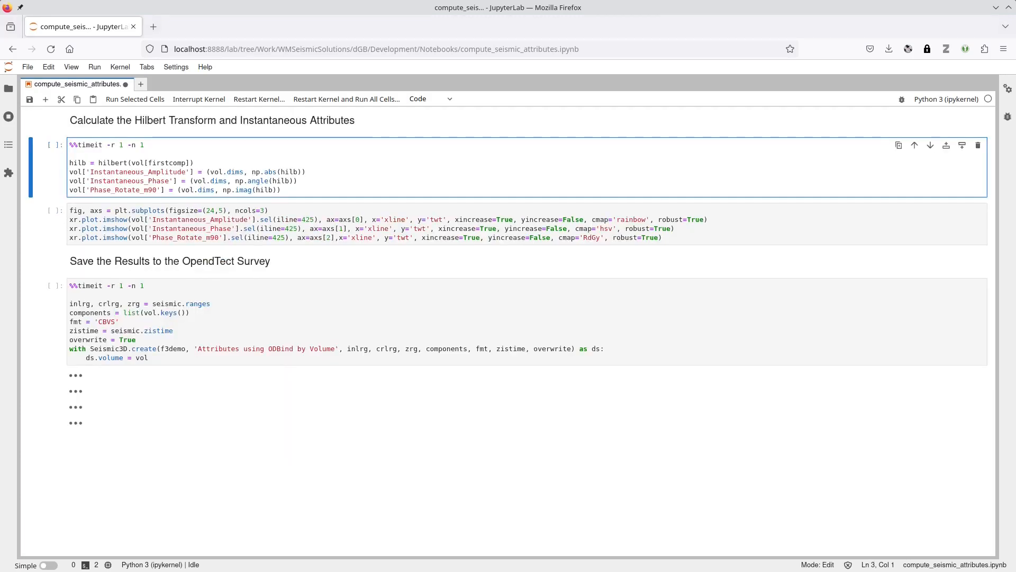
Step: Save the notebook and run the Hilbert transform cell to compute the instantaneous attributes
key(Ctrl+s)
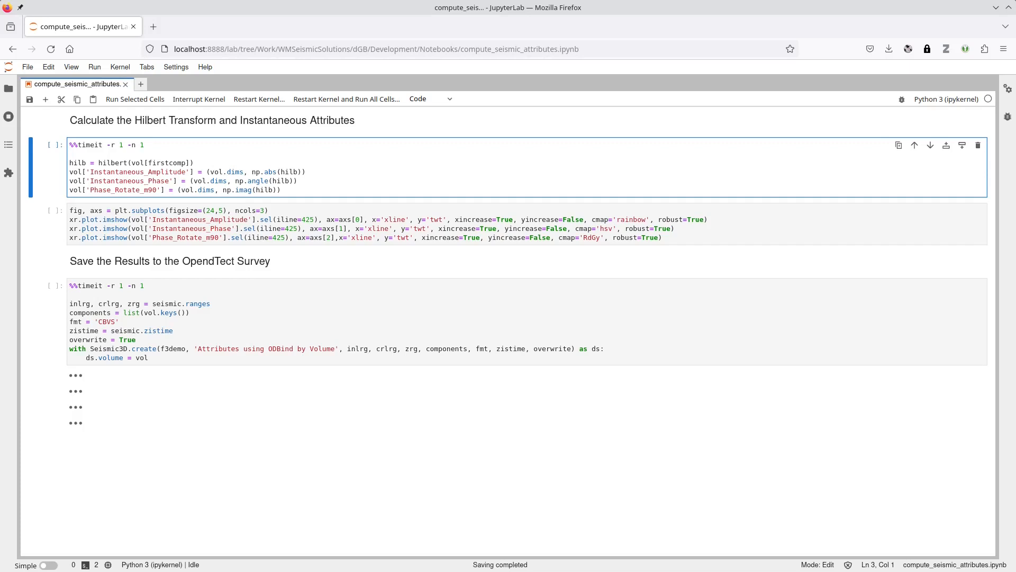
key(Shift+Enter)
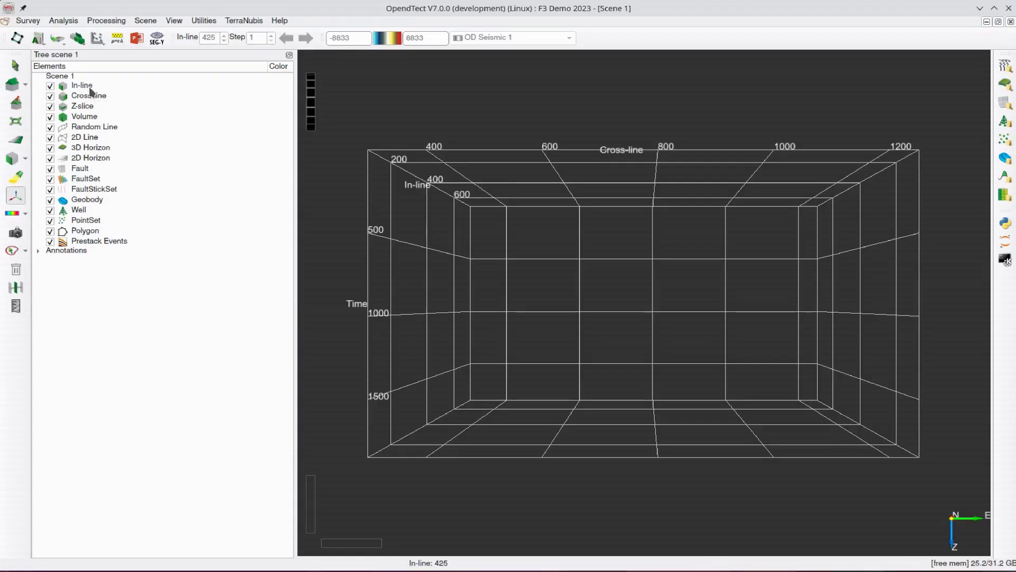
mouse_move(91, 92)
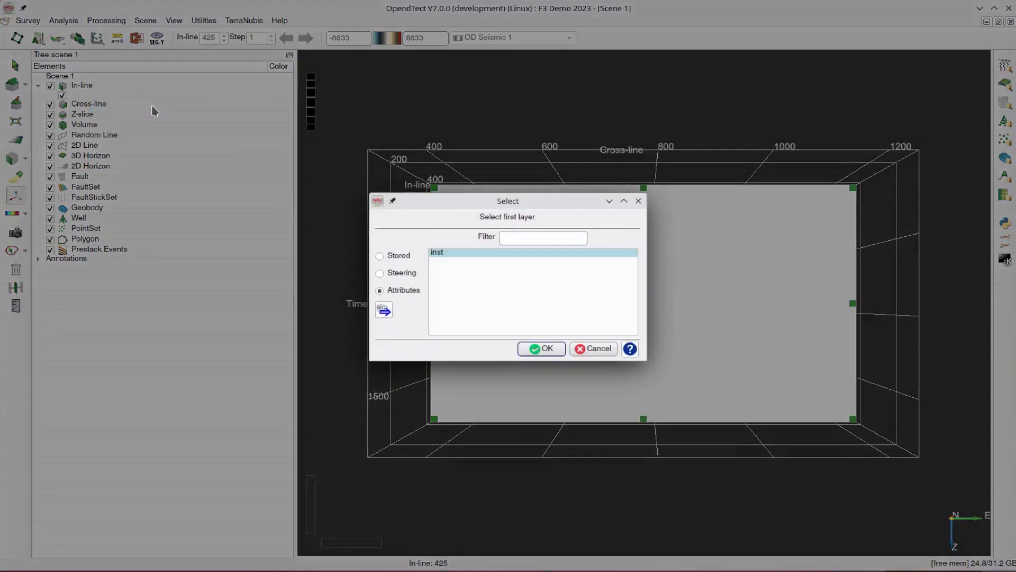
Step: Show the stored 'Attributes using ODBind by Volume' data on inline 425, then clear the scene
click(379, 255)
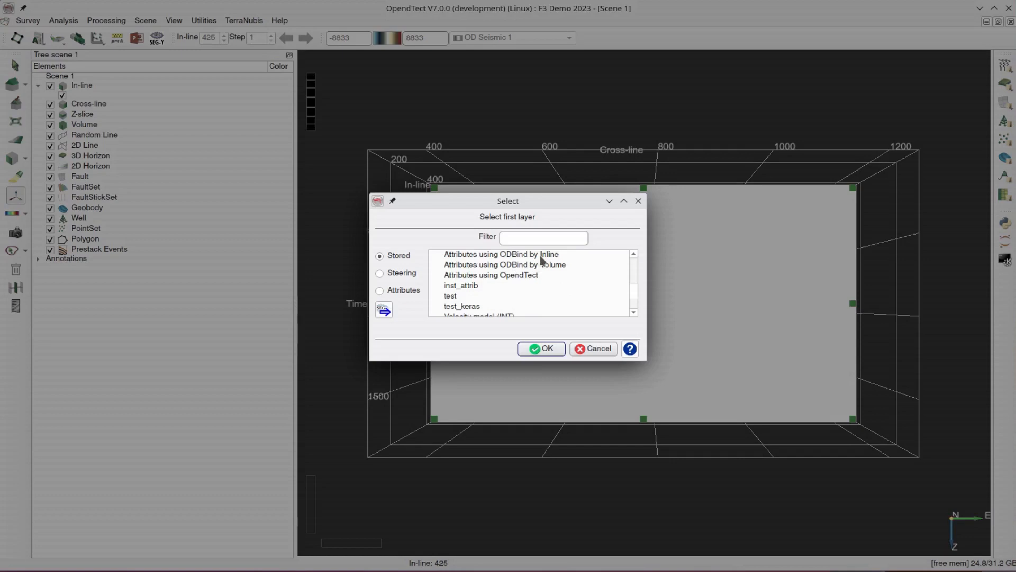
click(504, 264)
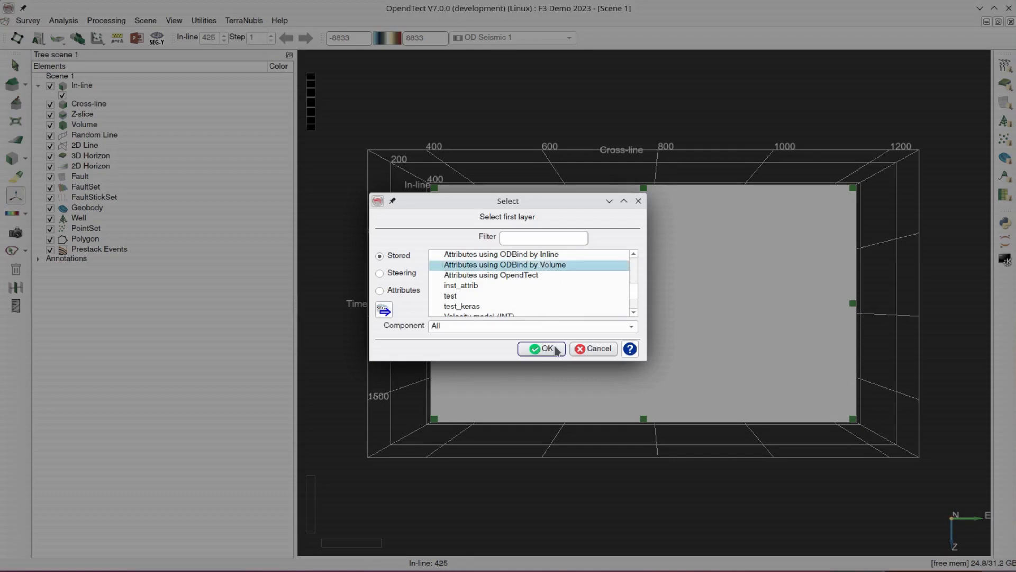
click(541, 349)
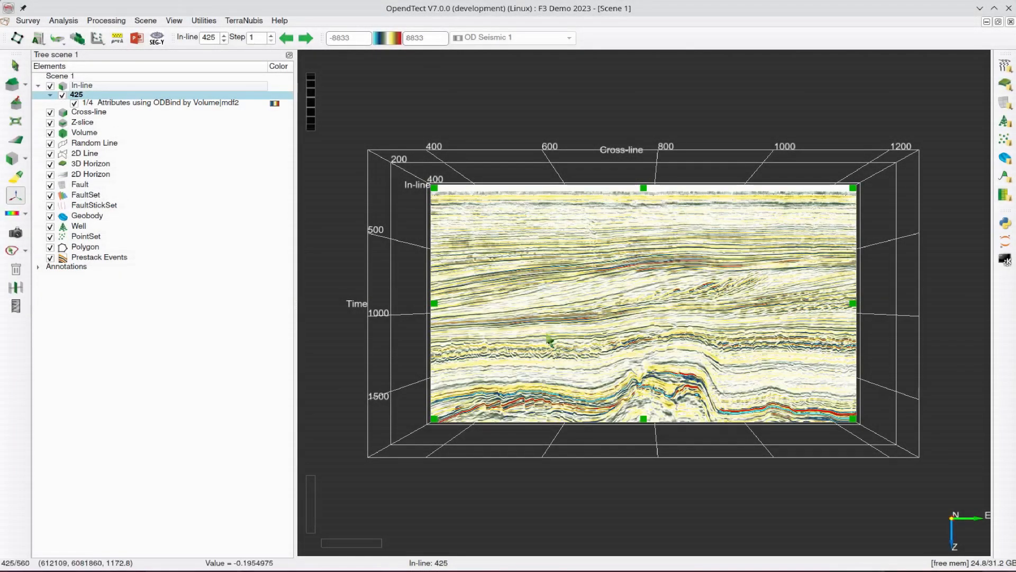
click(155, 103)
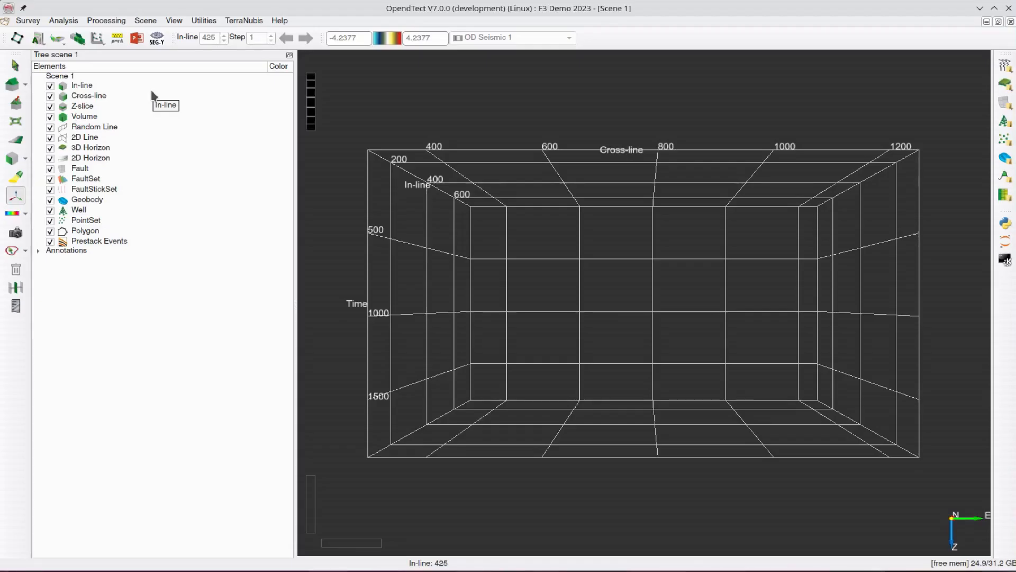
Step: Add an inline showing the stored 'Attributes using ODBind by Inline' volume on inline 425
right_click(81, 84)
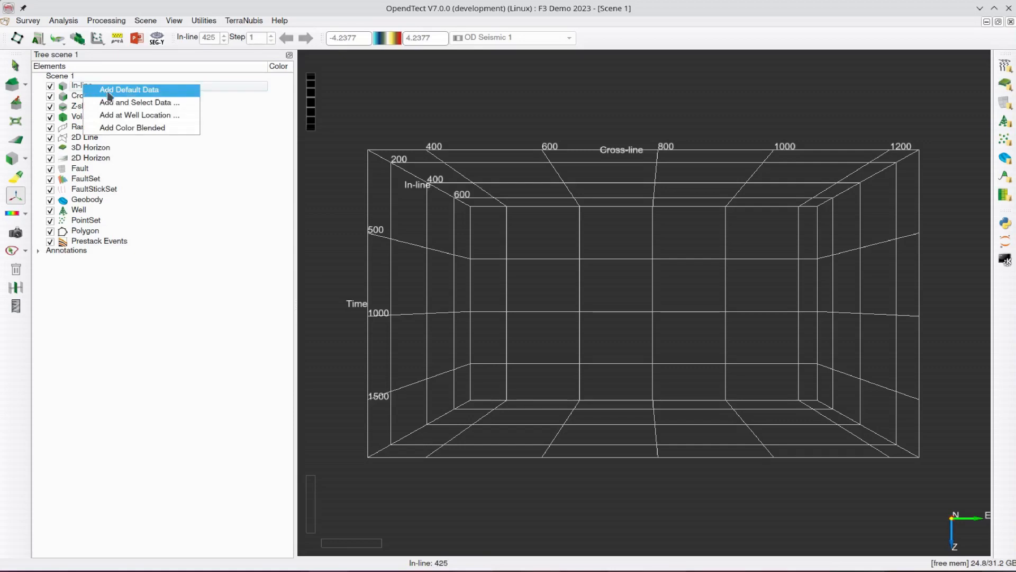
click(135, 89)
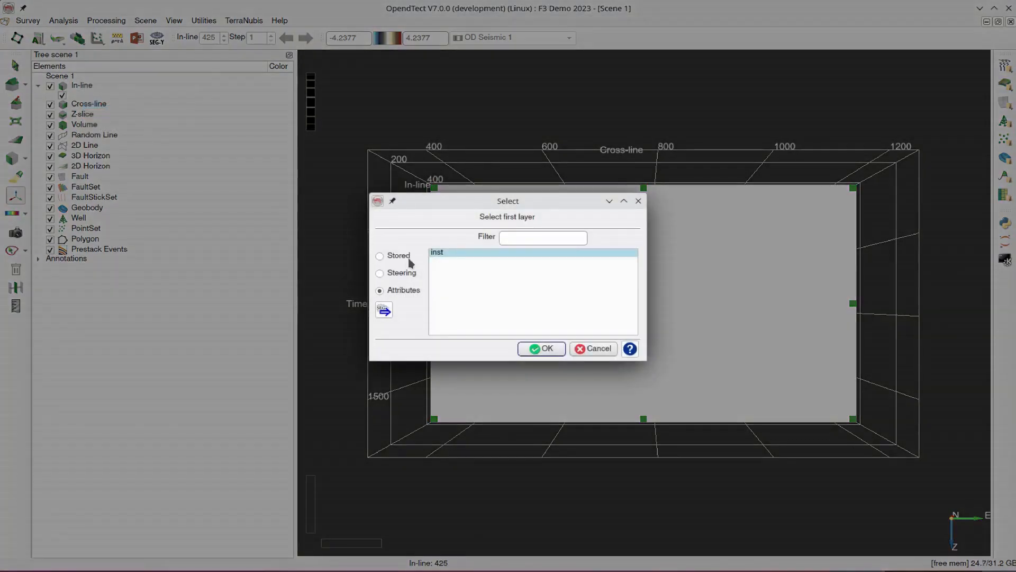
click(379, 256)
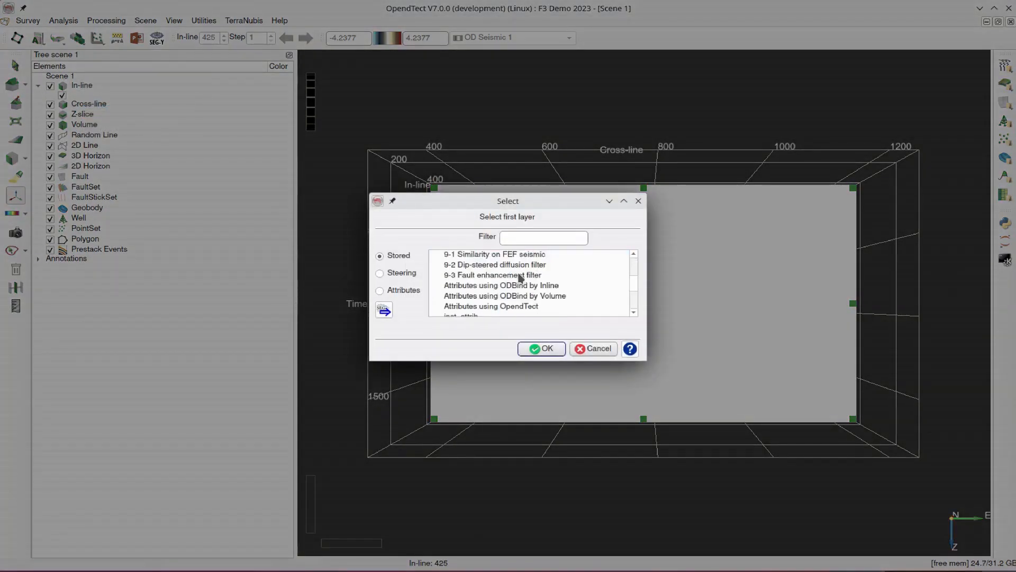
click(499, 285)
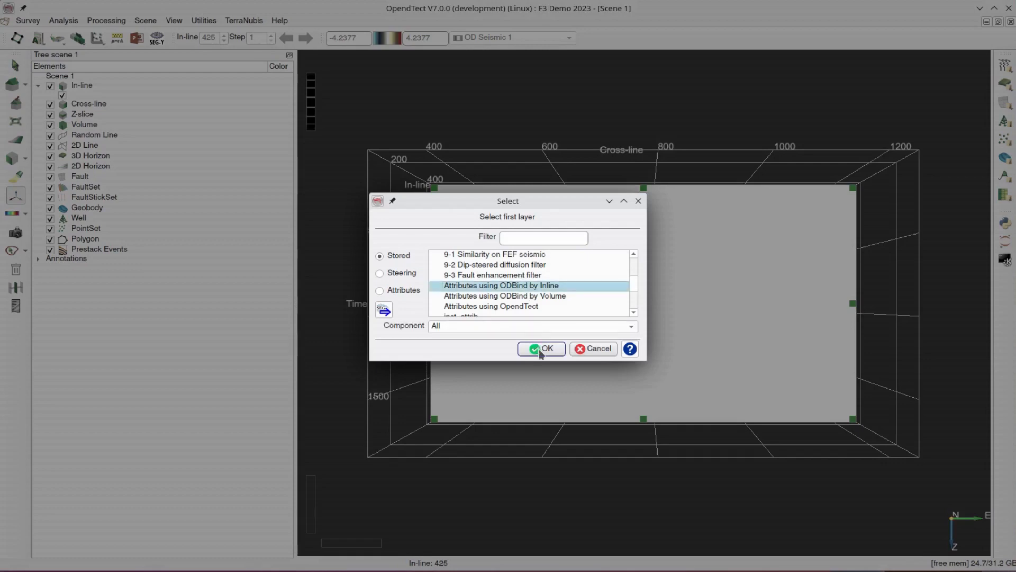
click(541, 348)
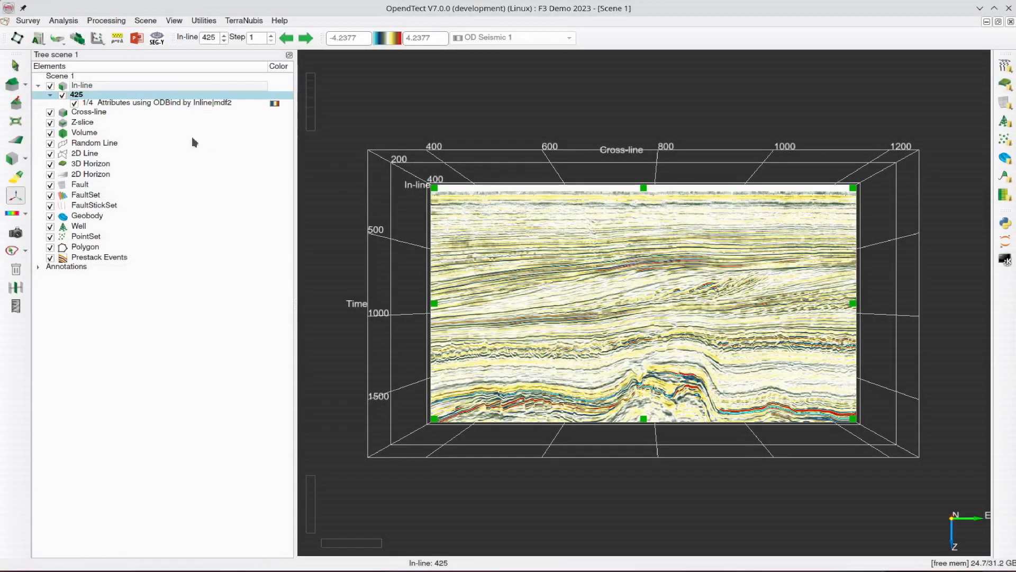